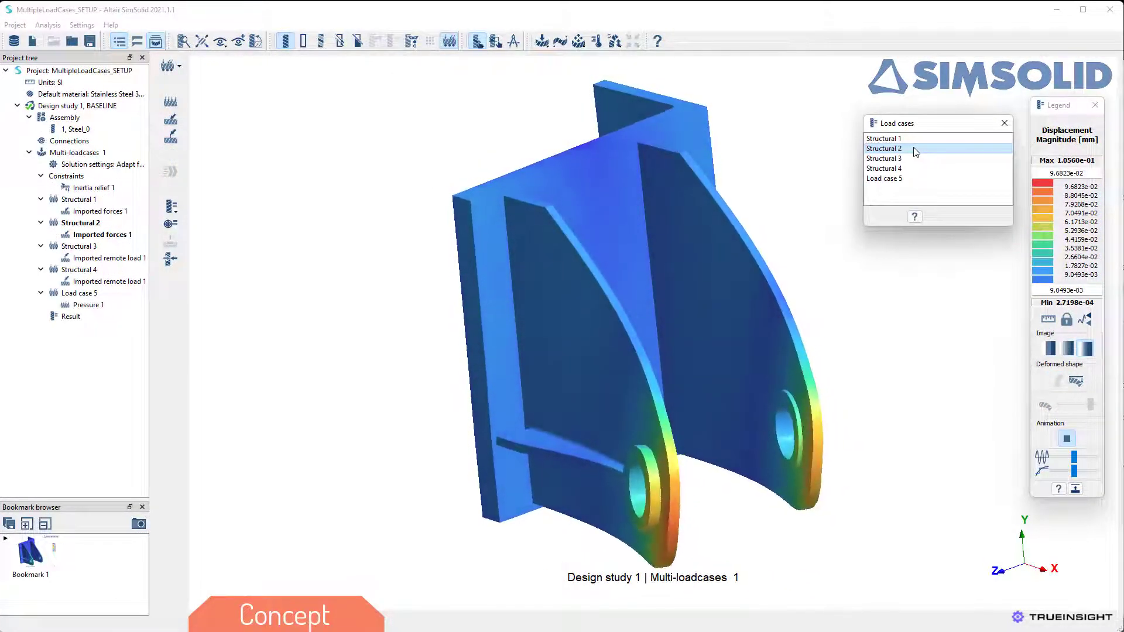
# Step: Show the bracket results for the Structural 2 load case
pyautogui.click(884, 159)
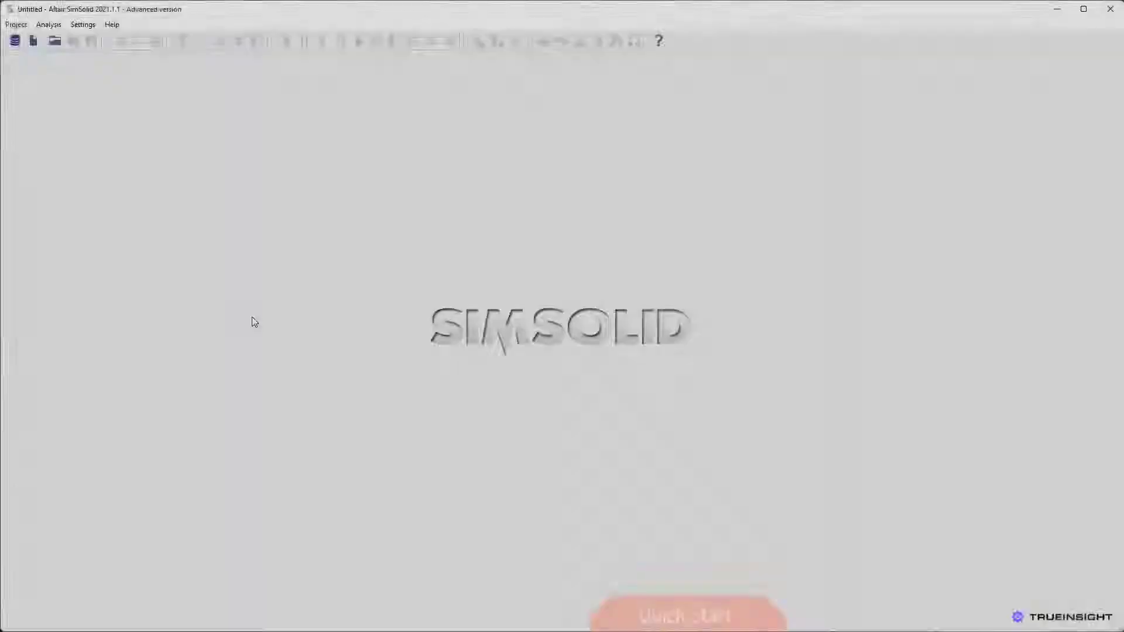
pyautogui.moveTo(33, 41)
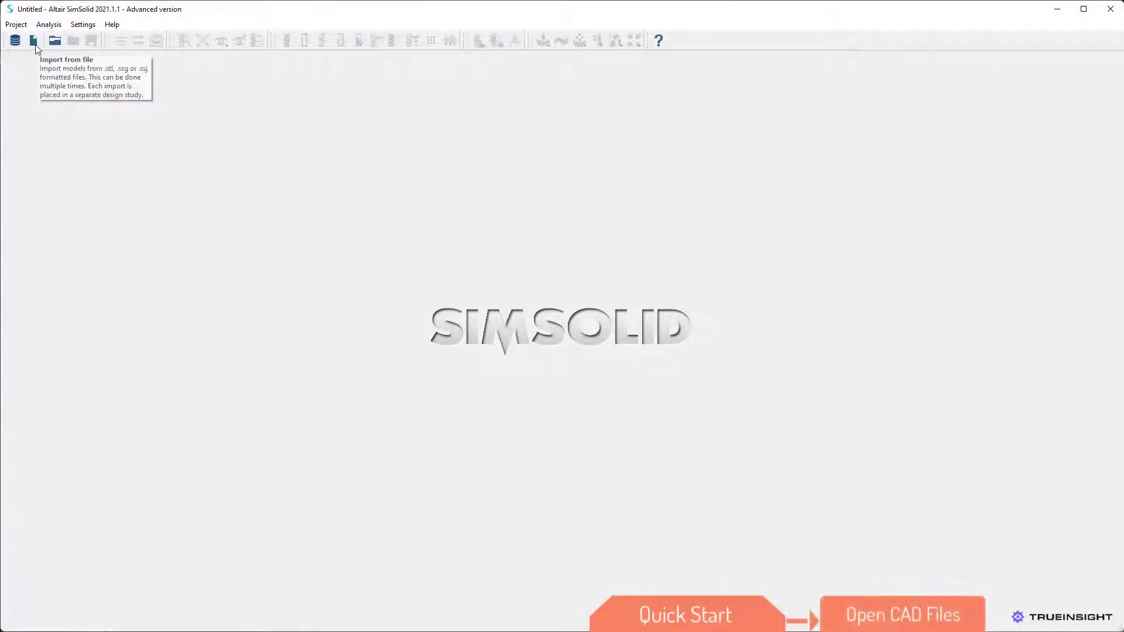
# Step: Import from file, select the Pullup bar V1 geometry and list supported file types
pyautogui.click(33, 41)
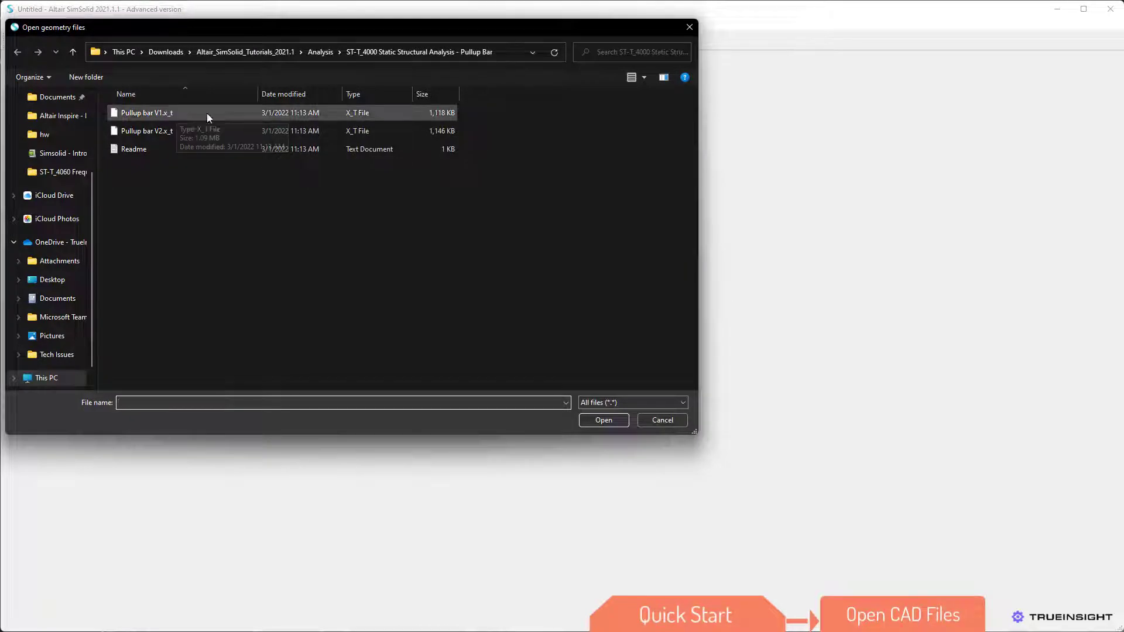
pyautogui.click(629, 403)
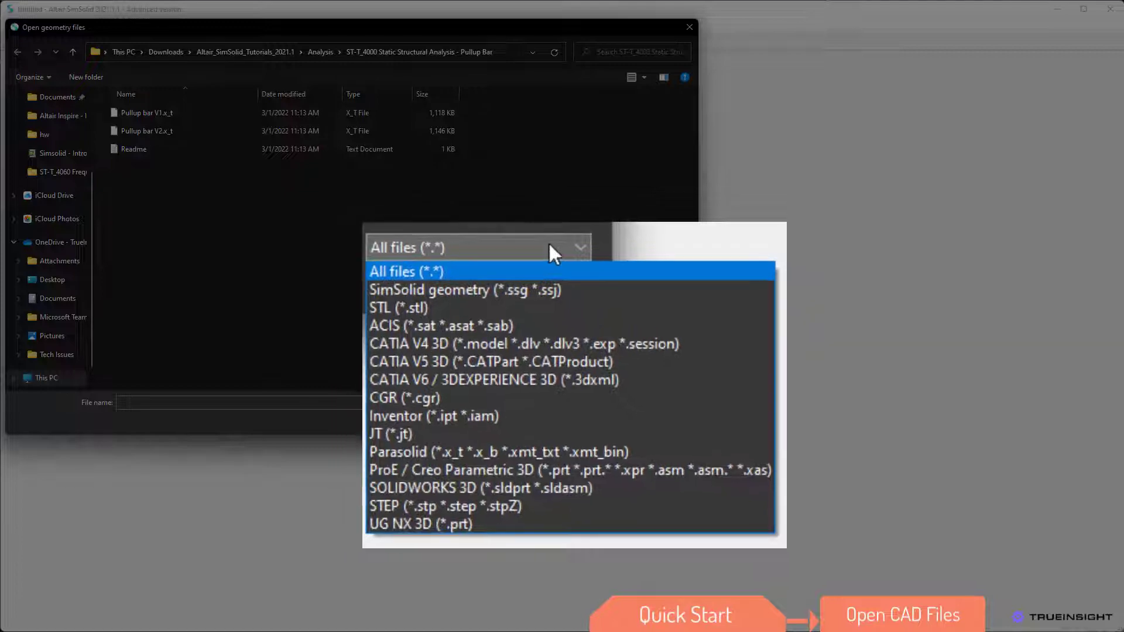
pyautogui.click(405, 271)
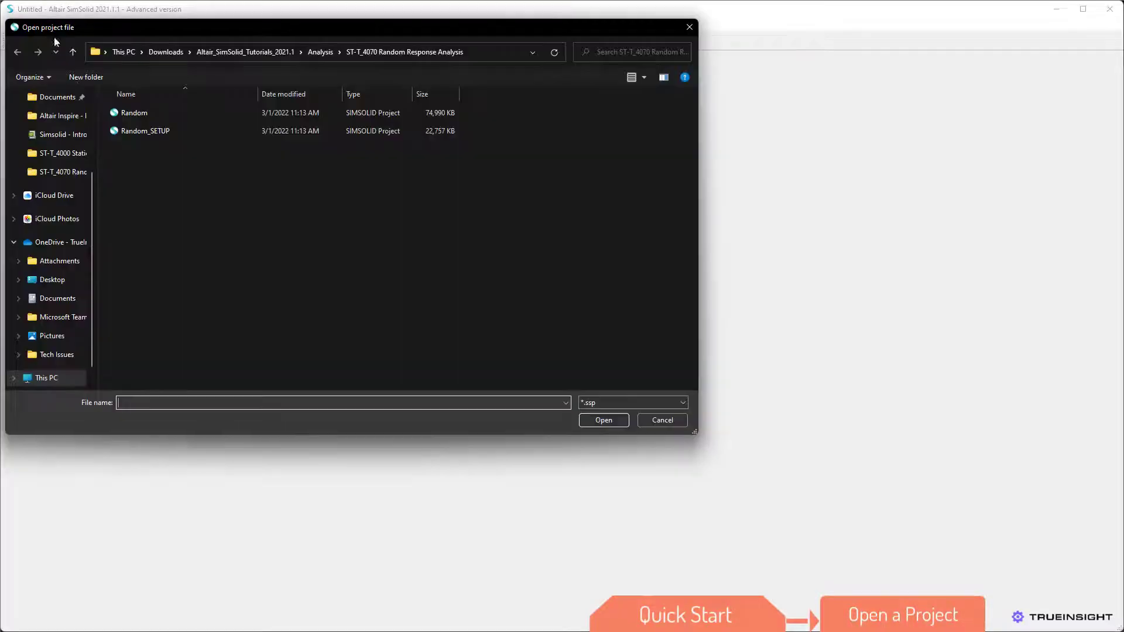
# Step: Open Random_SETUP.ssp from the Random Response Analysis folder
pyautogui.doubleClick(145, 130)
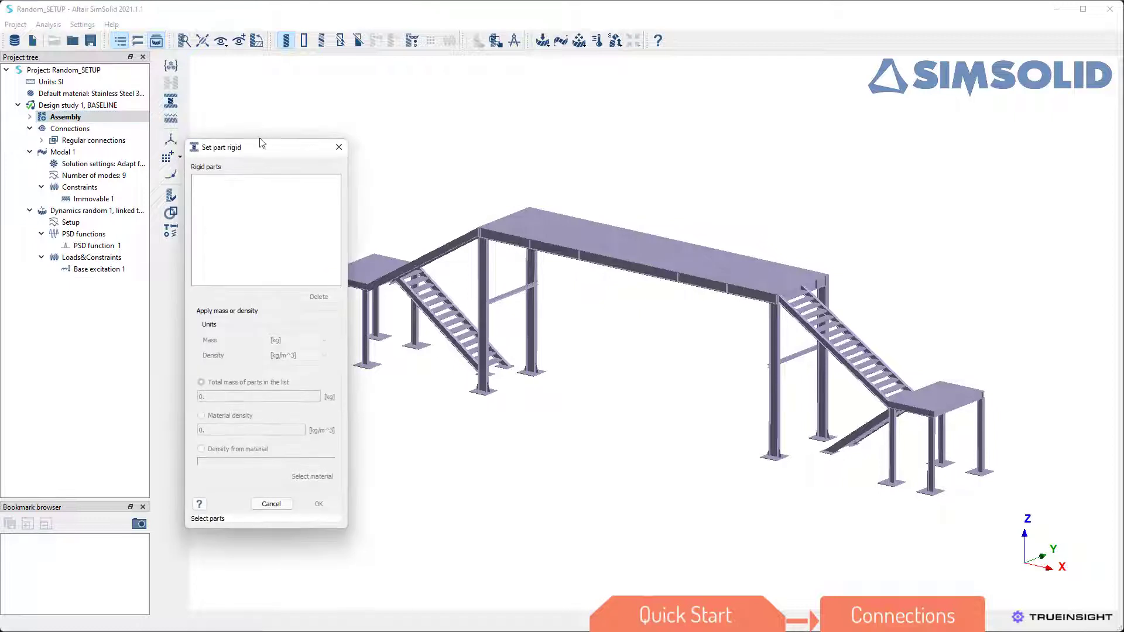
pyautogui.click(271, 503)
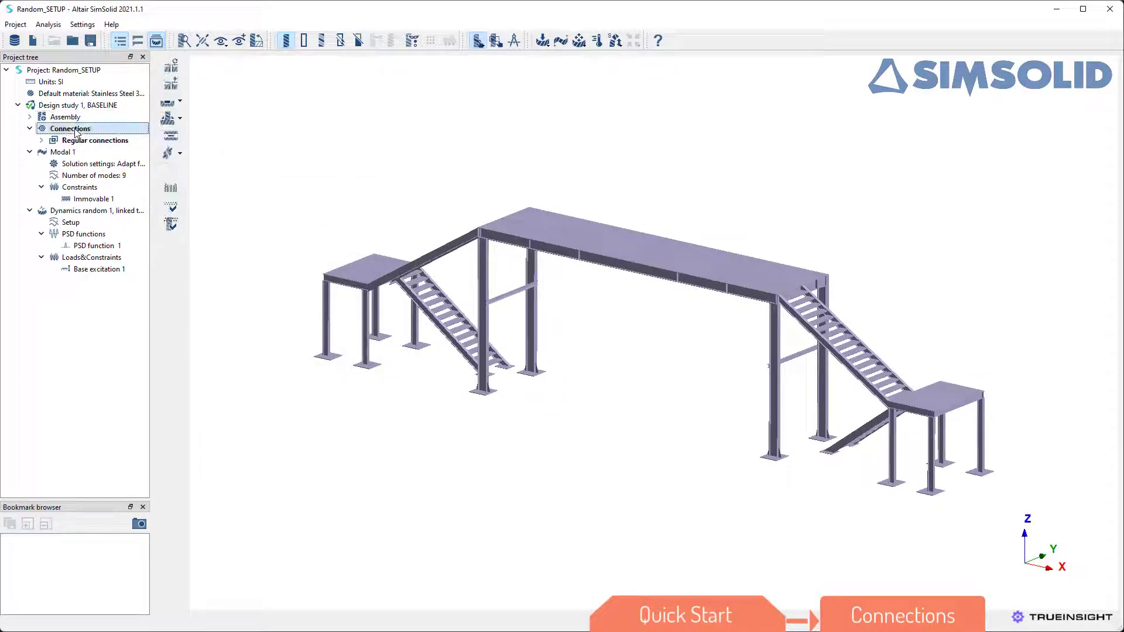
pyautogui.click(170, 67)
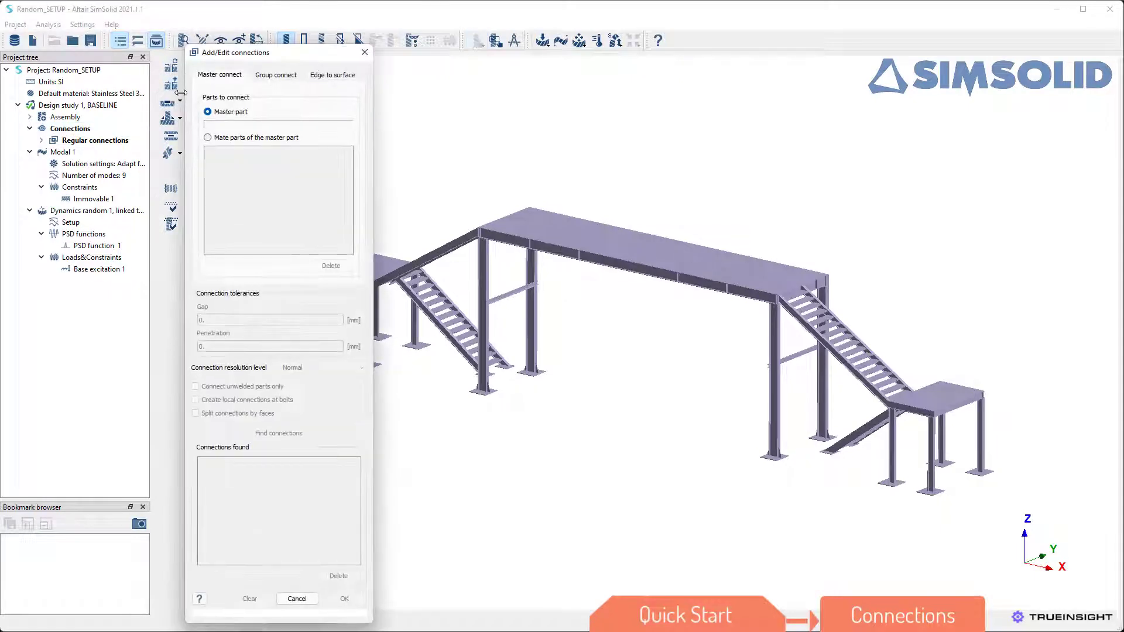
pyautogui.click(427, 243)
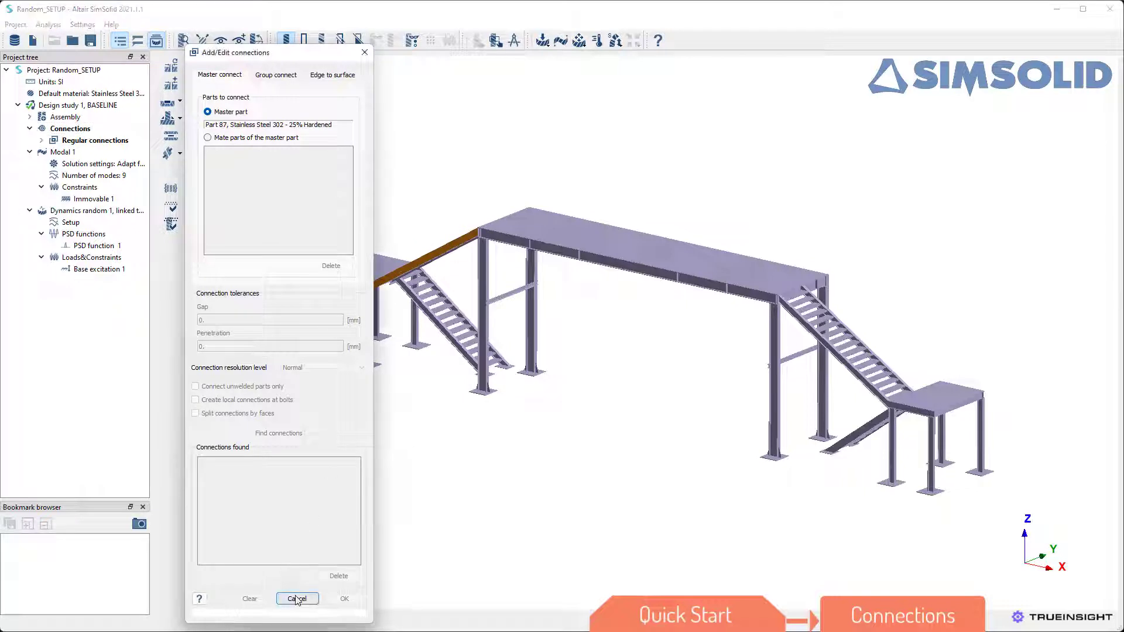
pyautogui.click(297, 598)
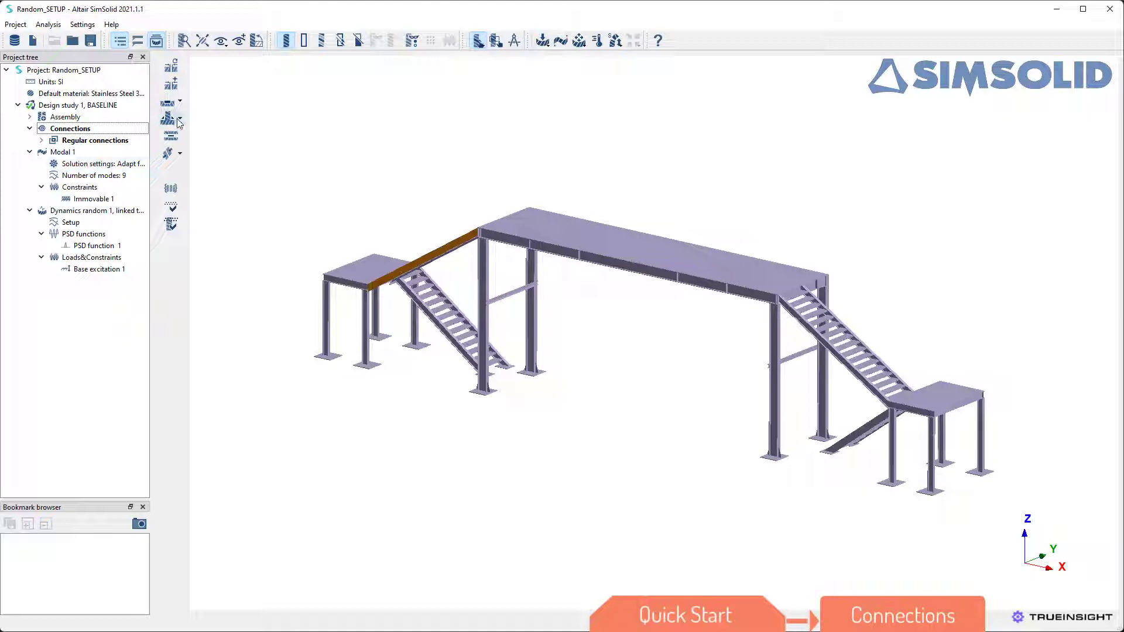
pyautogui.click(166, 119)
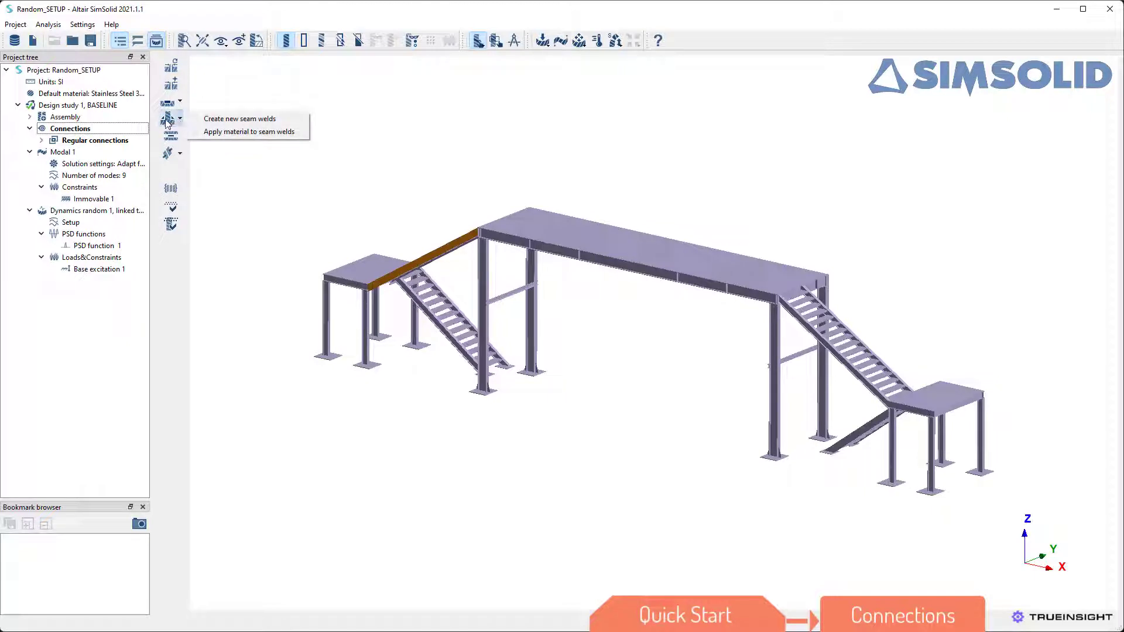
pyautogui.moveTo(240, 118)
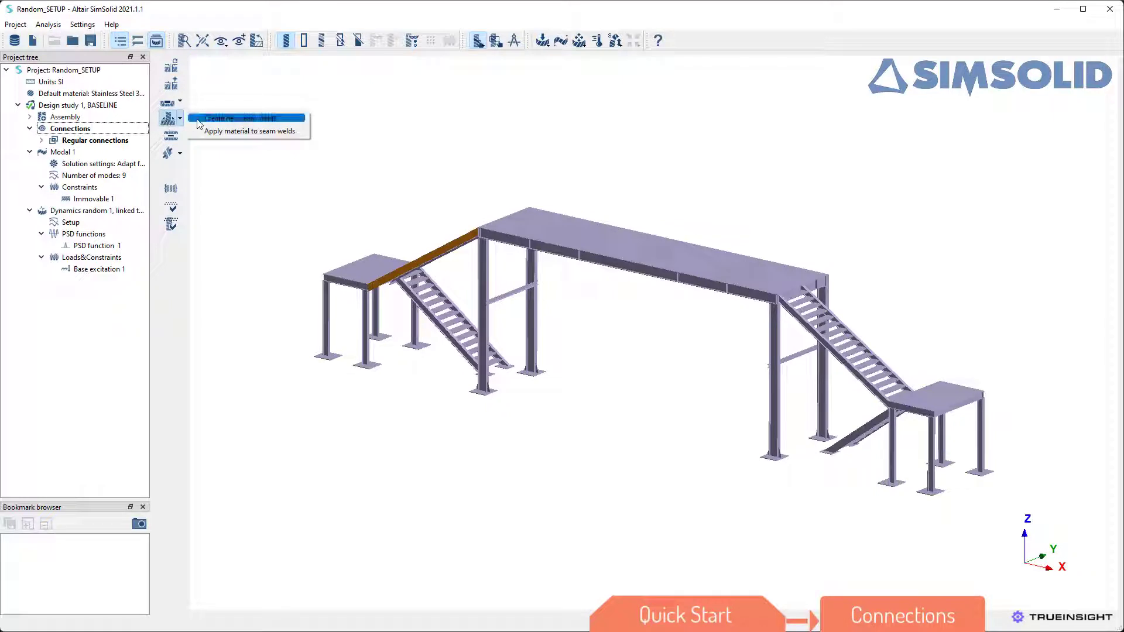
pyautogui.click(238, 118)
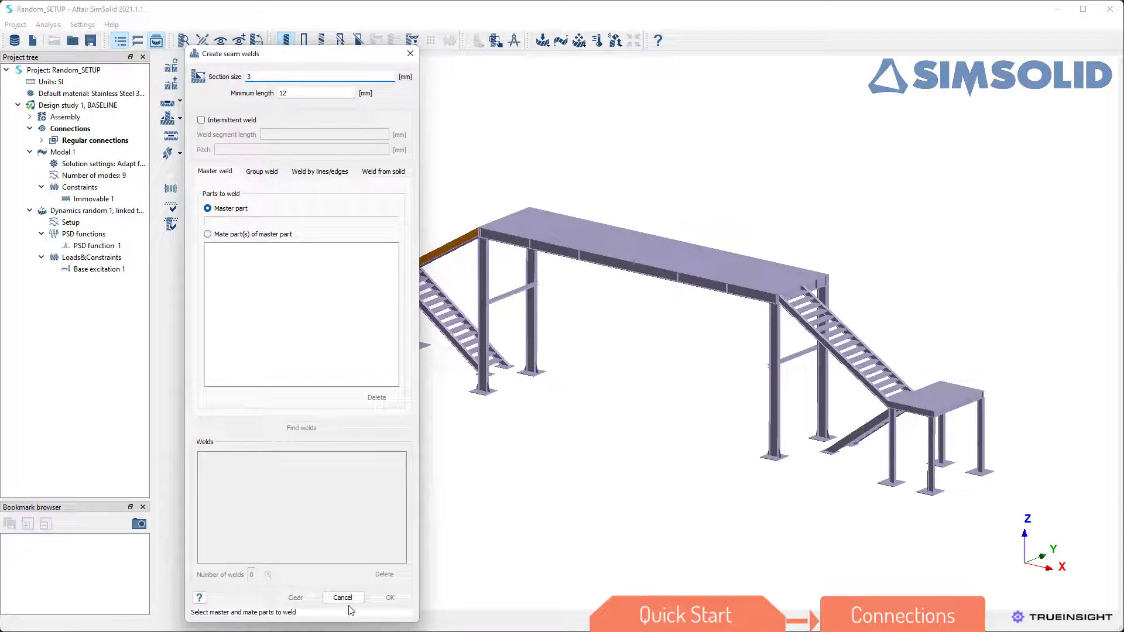
pyautogui.click(342, 597)
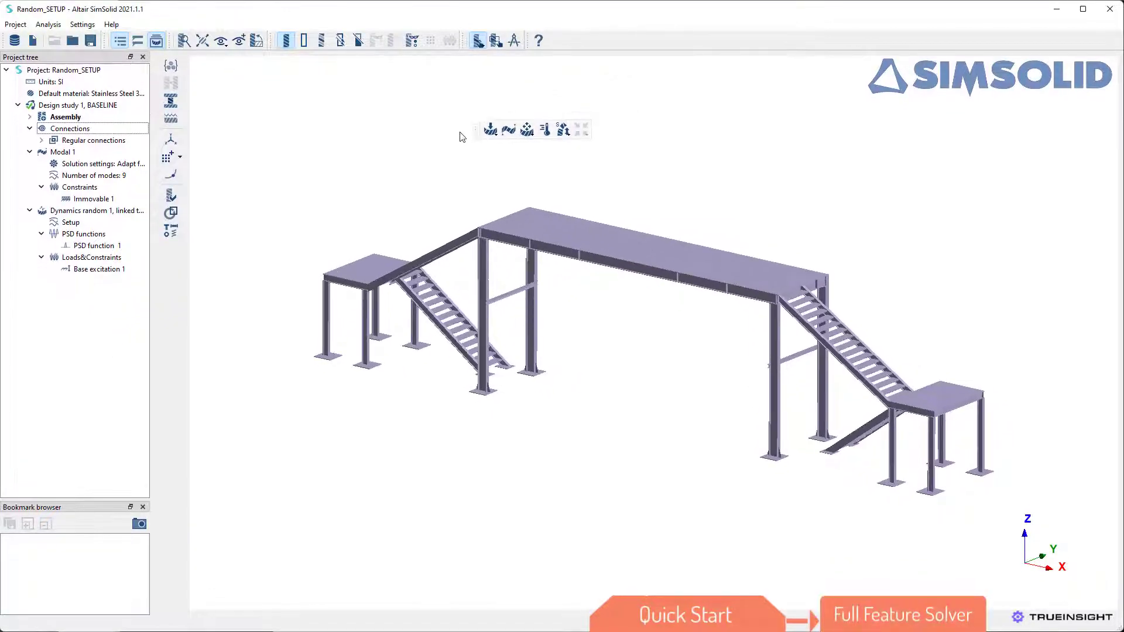
# Step: Show the analysis types list, including Modal and Dynamics, for the walkway frame
pyautogui.click(474, 130)
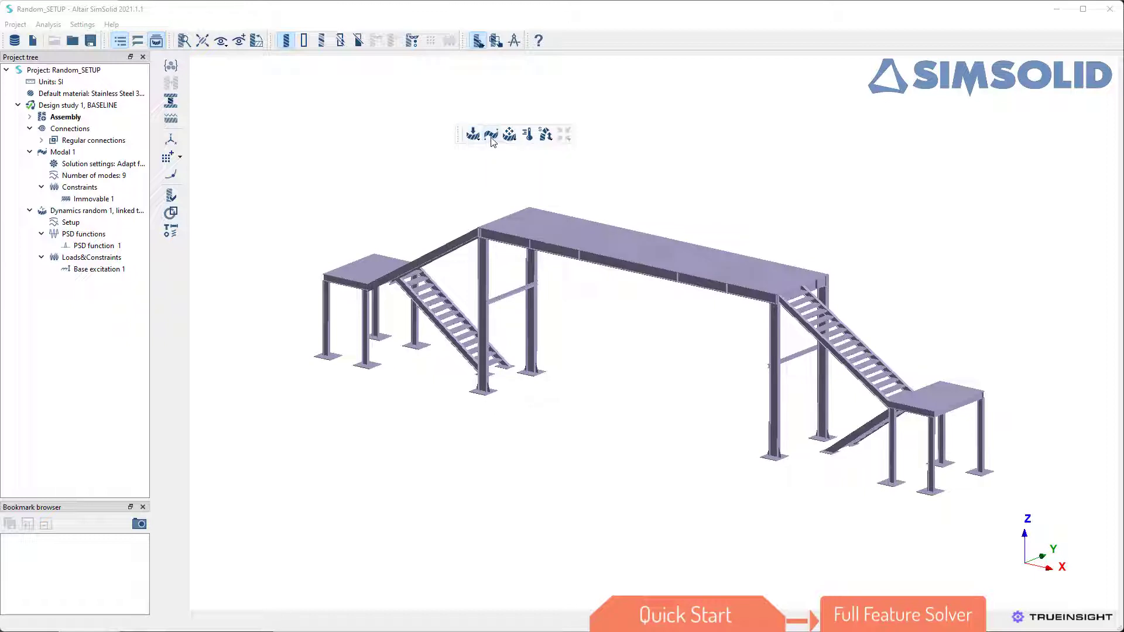
pyautogui.moveTo(510, 136)
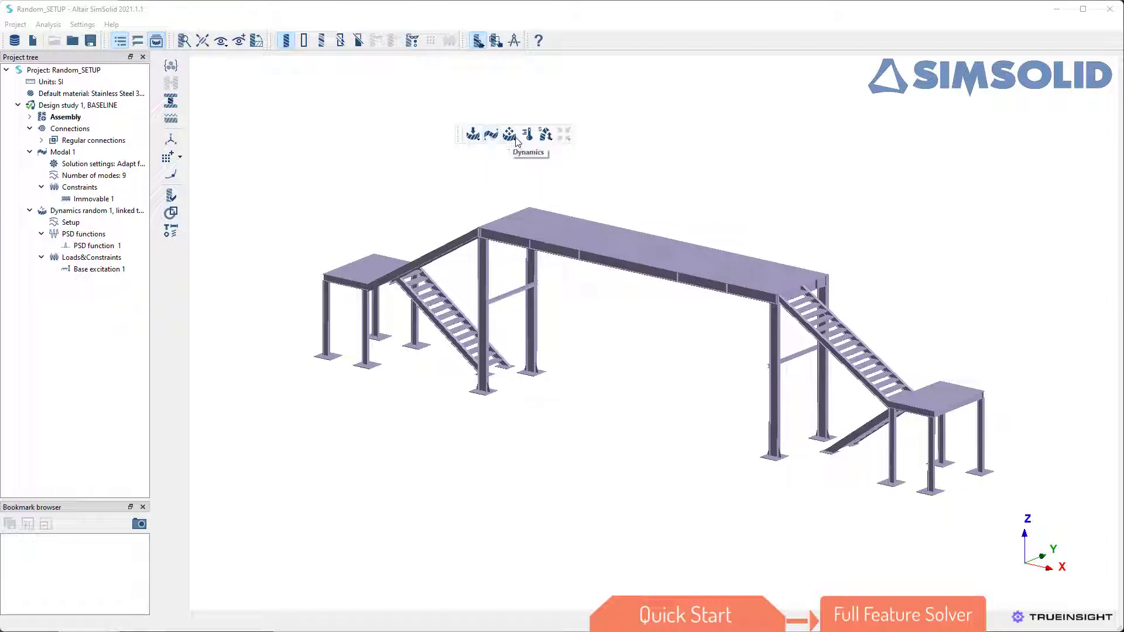
pyautogui.moveTo(544, 134)
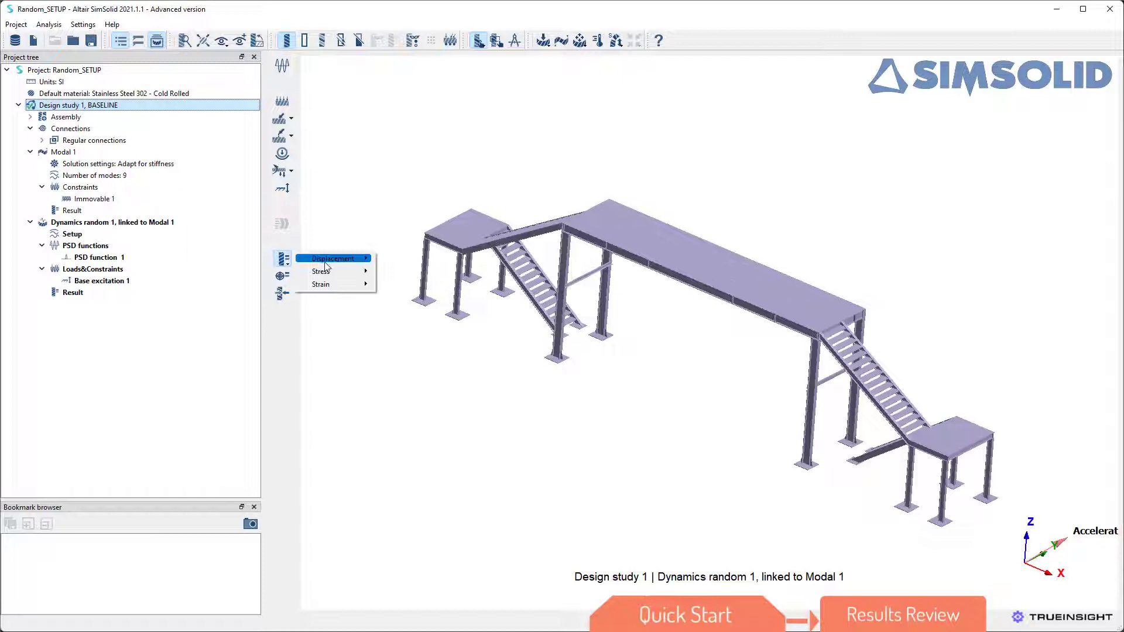
# Step: Plot von Mises stress PSD, close the frequency controls, then plot Strain X
pyautogui.click(331, 258)
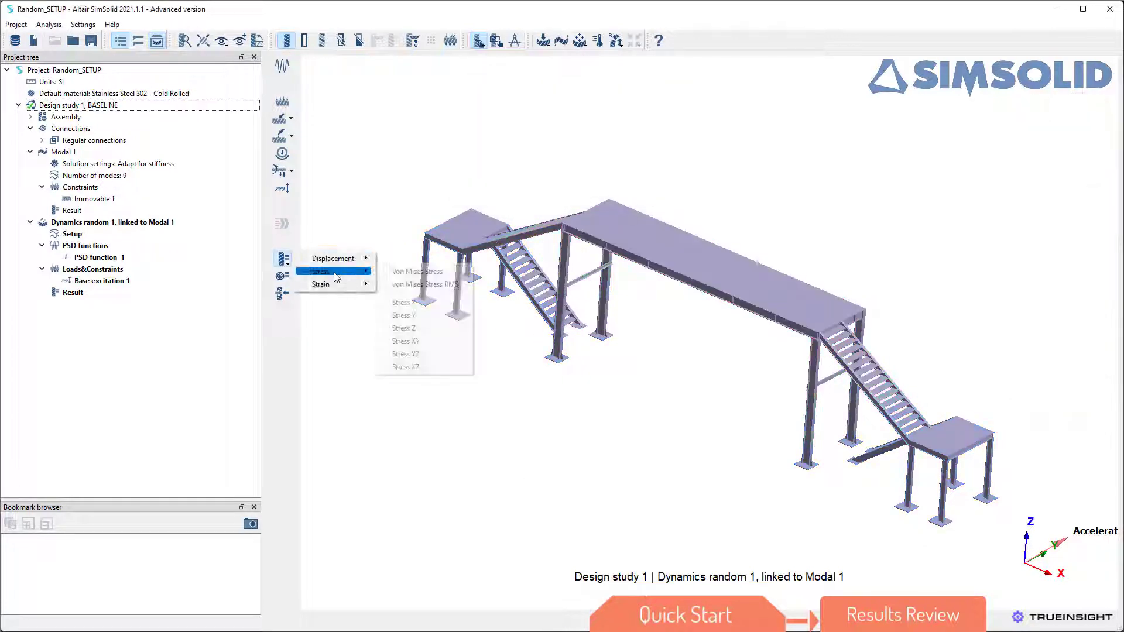
pyautogui.click(417, 271)
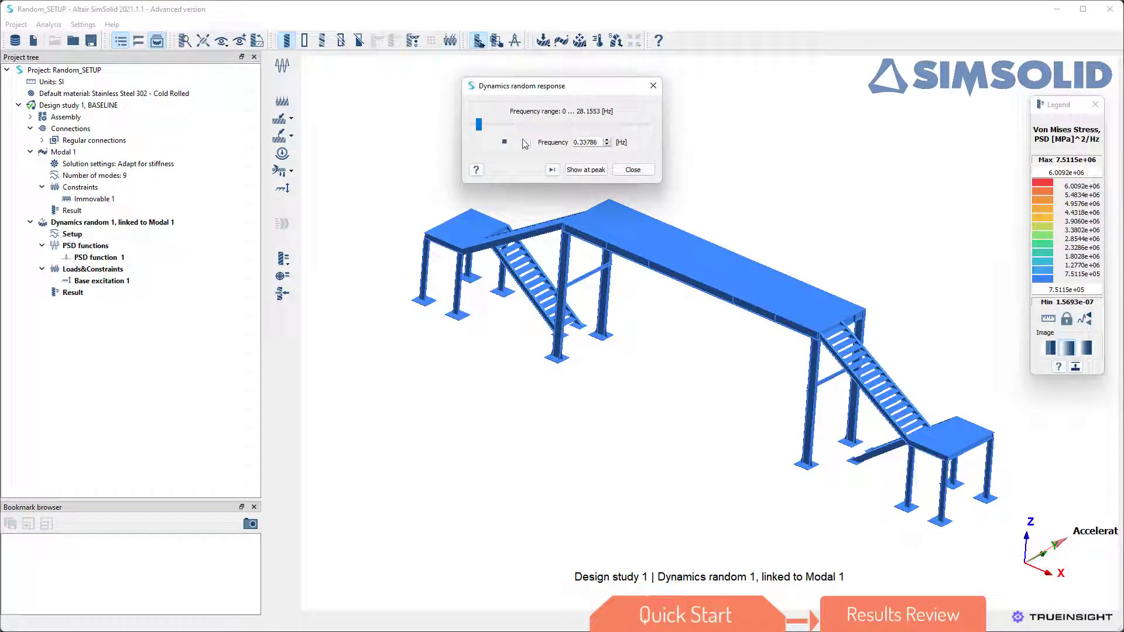
pyautogui.click(631, 169)
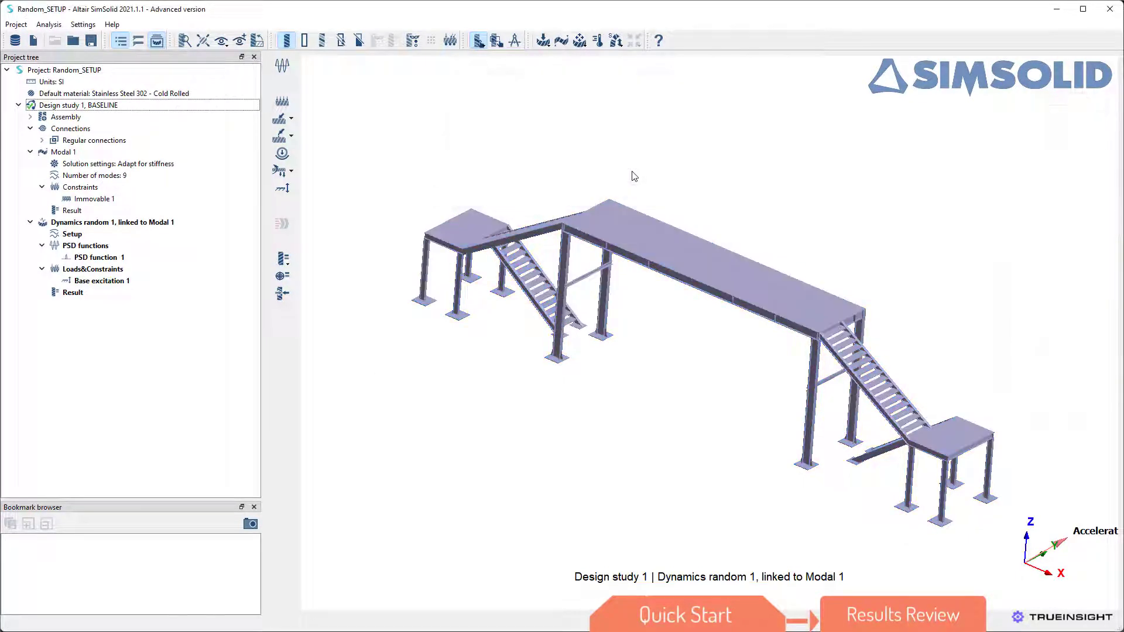
pyautogui.click(281, 259)
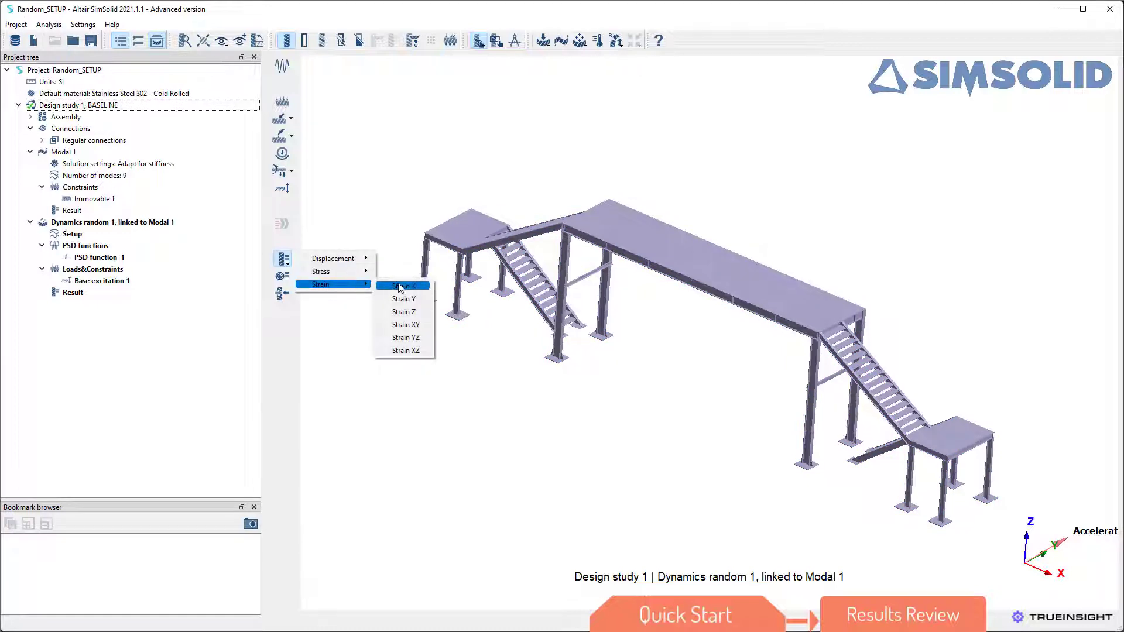
pyautogui.click(405, 286)
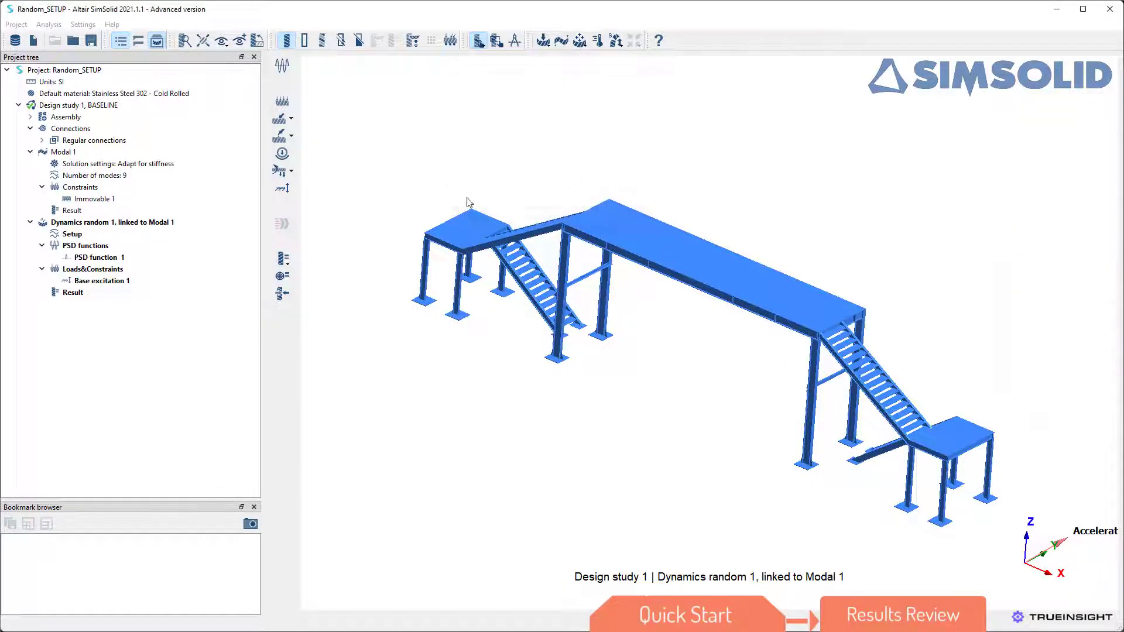